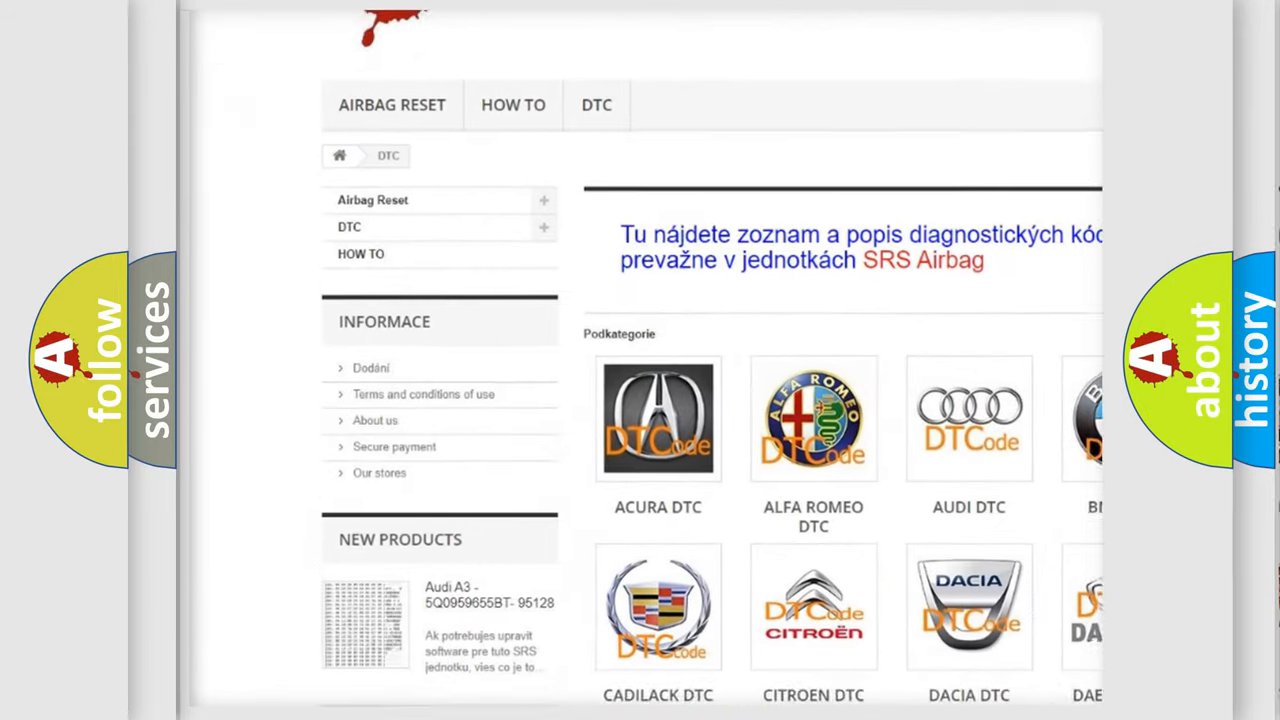
pyautogui.scroll(-3)
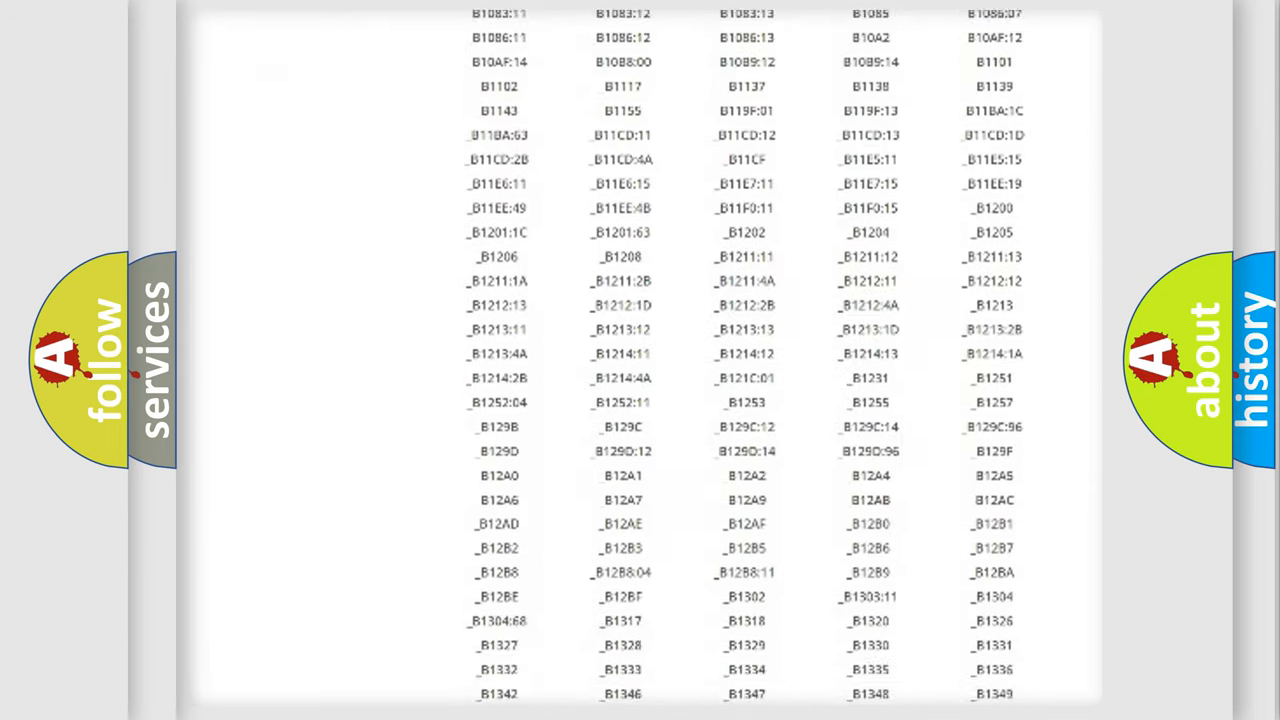
pyautogui.scroll(-3)
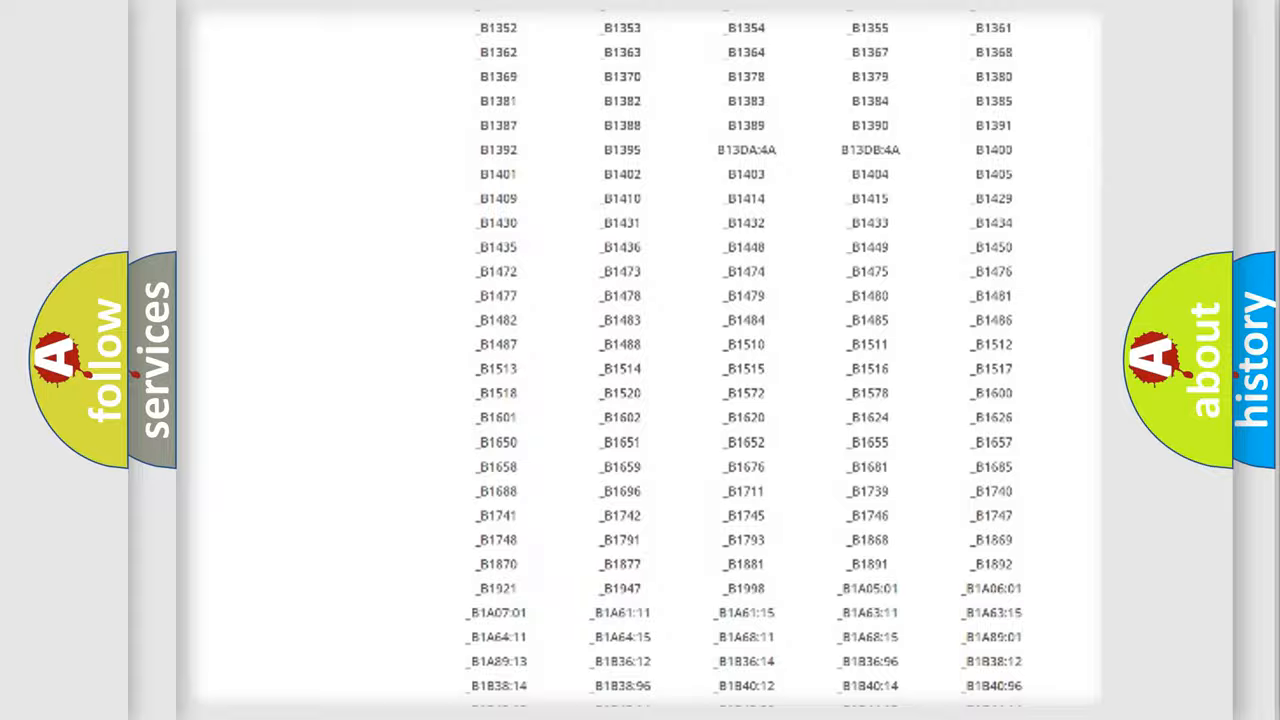